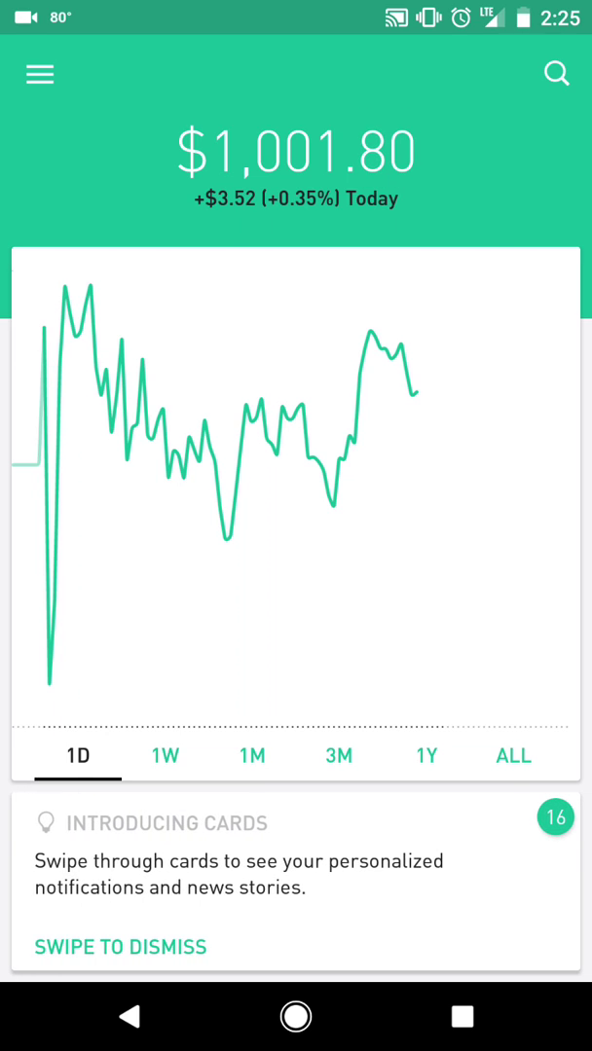
Step: Search for 'am' and open the Advanced Micro Devices stock page
click(557, 74)
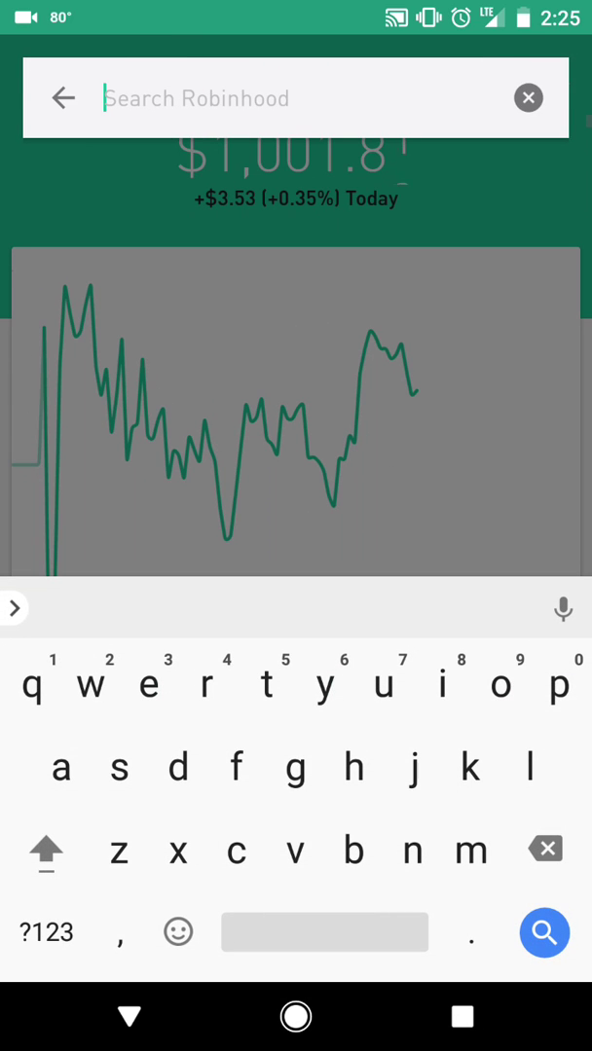
text(am)
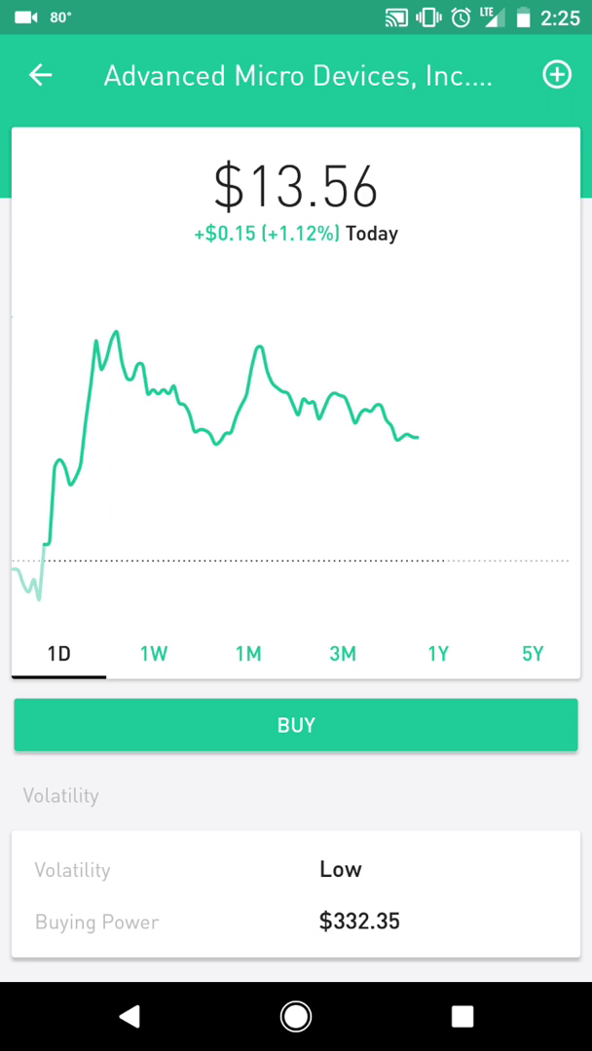
Step: Start a market buy for AMD, keep the Market order type, and enter 7 shares
click(296, 723)
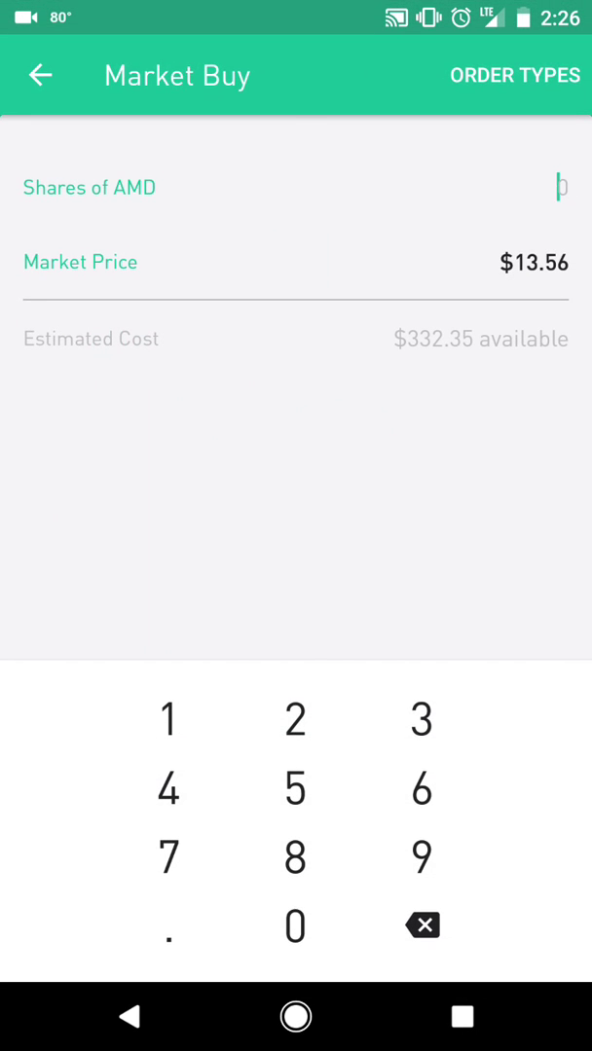
click(514, 73)
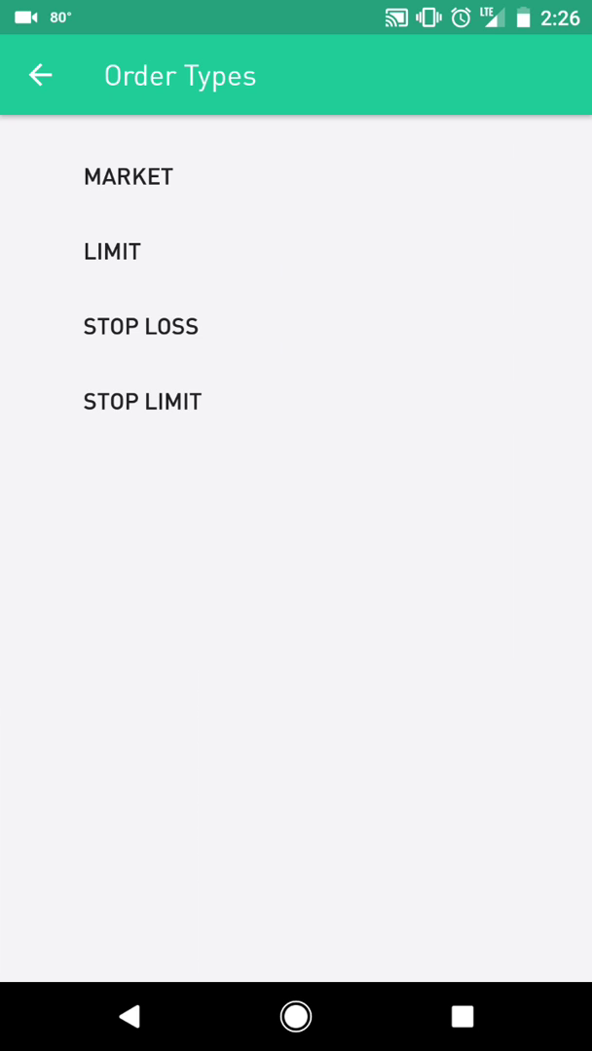
click(128, 175)
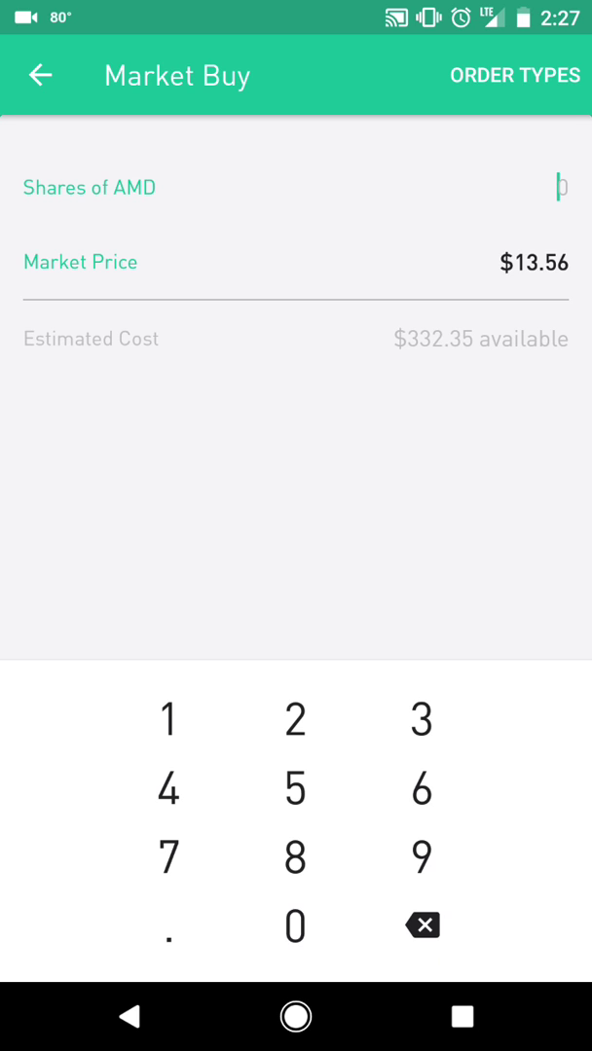
click(167, 856)
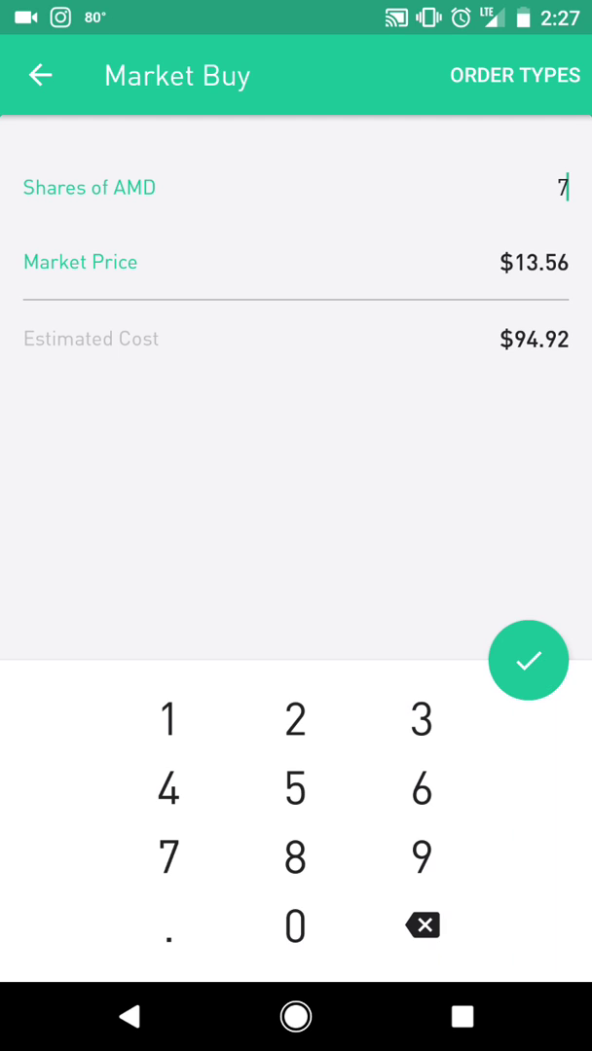
Step: Submit the market buy of 7 AMD shares for $94.99 and return to the stock page
click(525, 660)
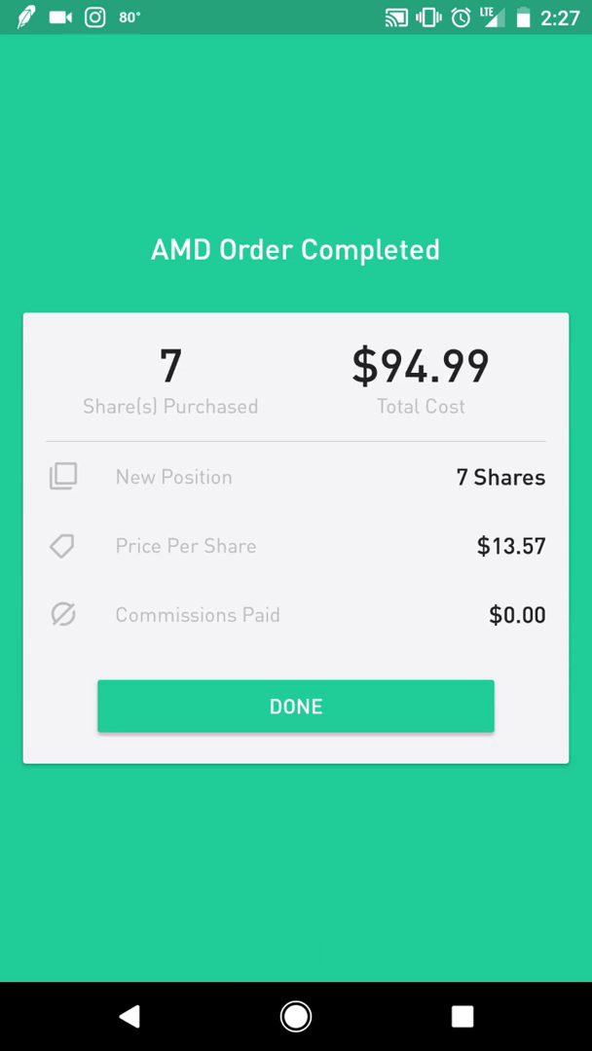
click(296, 704)
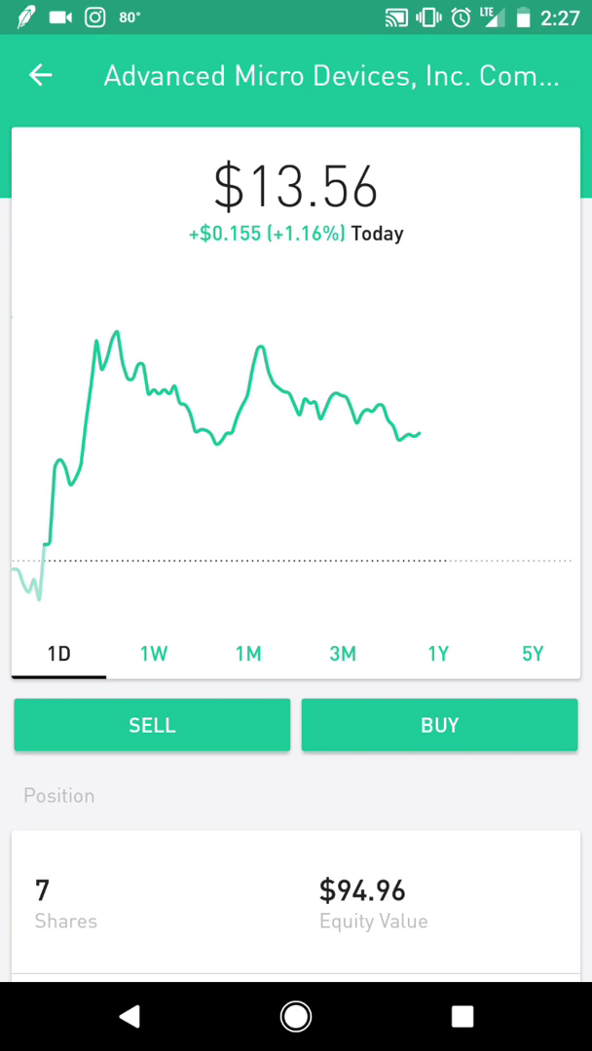
Step: Set up a stop-limit sell for 7 AMD shares with $12.14 stop and limit prices and an expiry
click(152, 724)
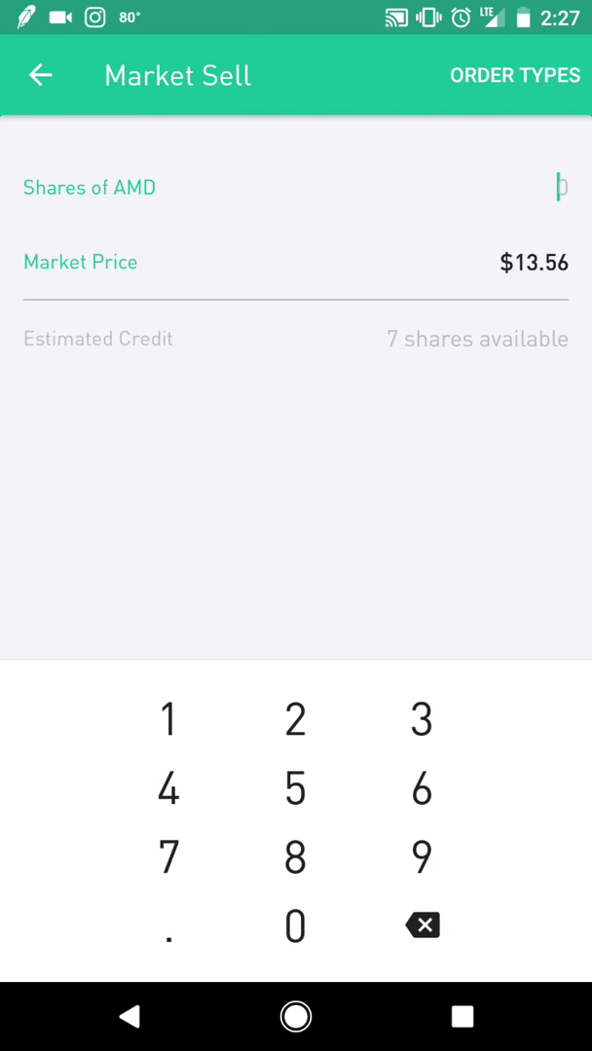
click(513, 74)
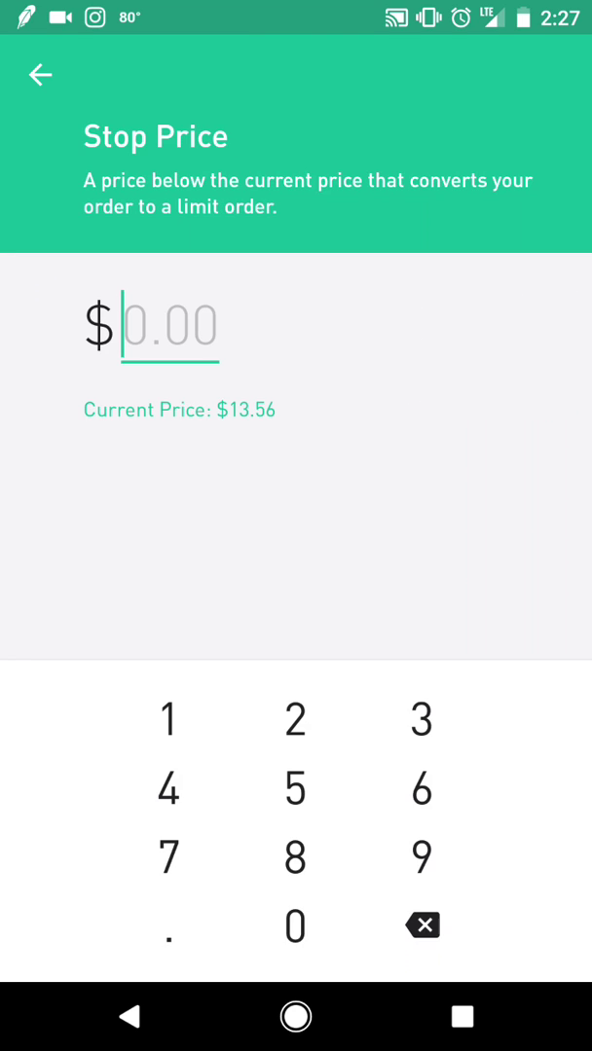
click(296, 718)
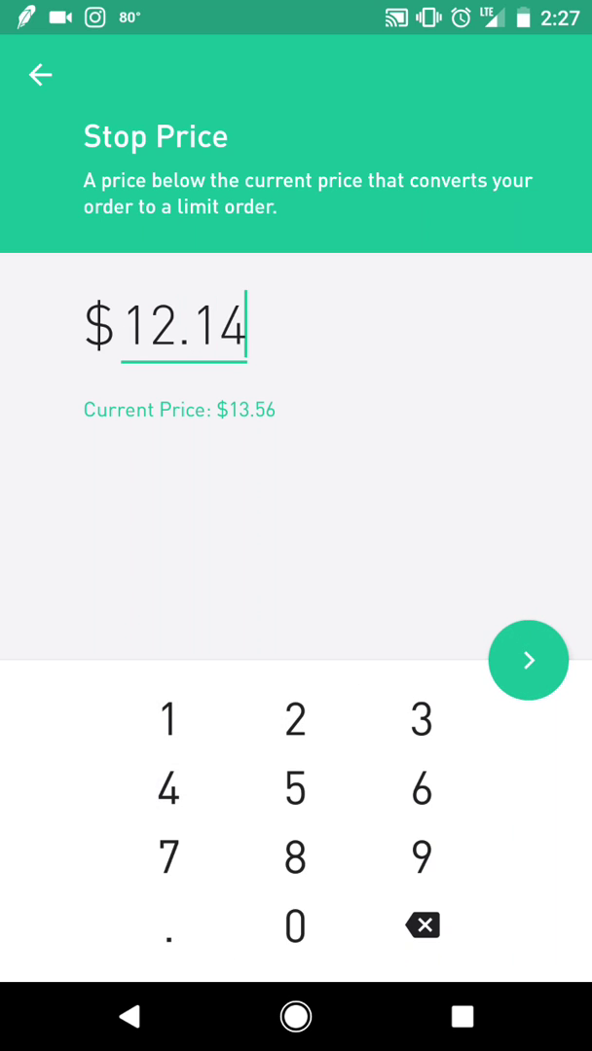
click(527, 660)
text($12.)
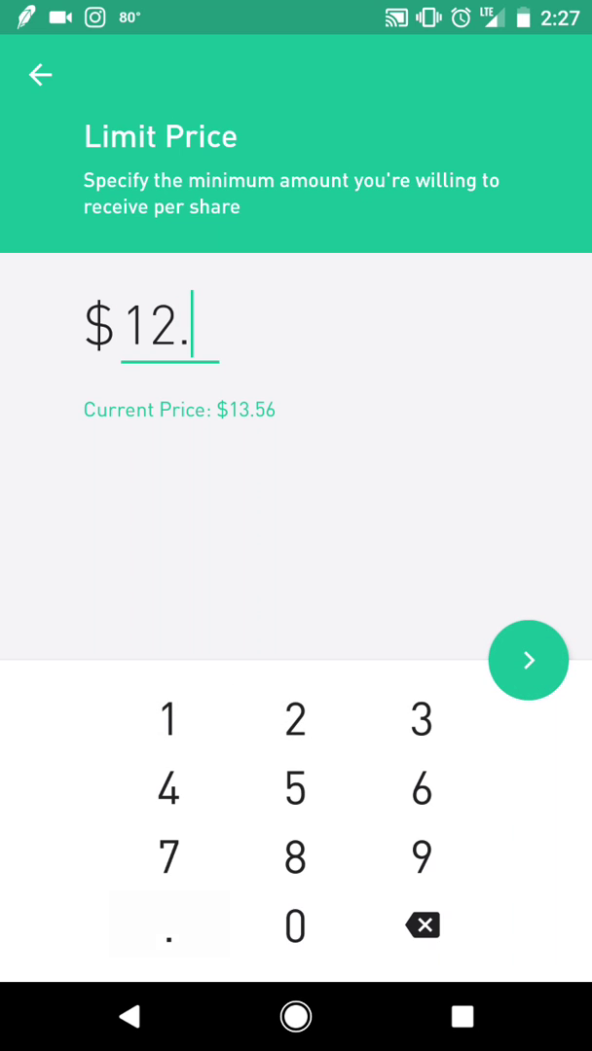
click(526, 661)
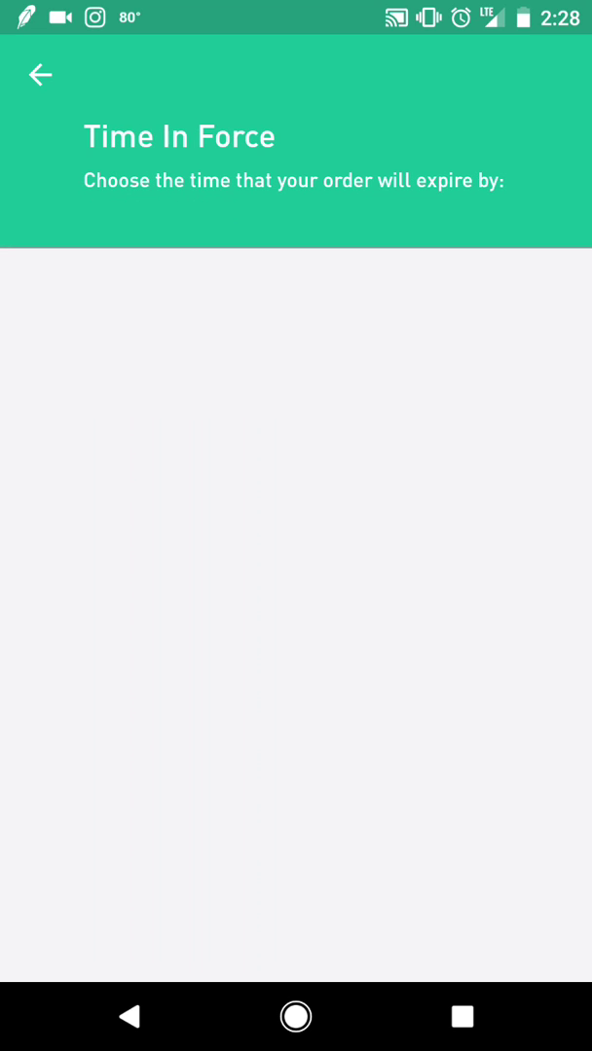
click(39, 74)
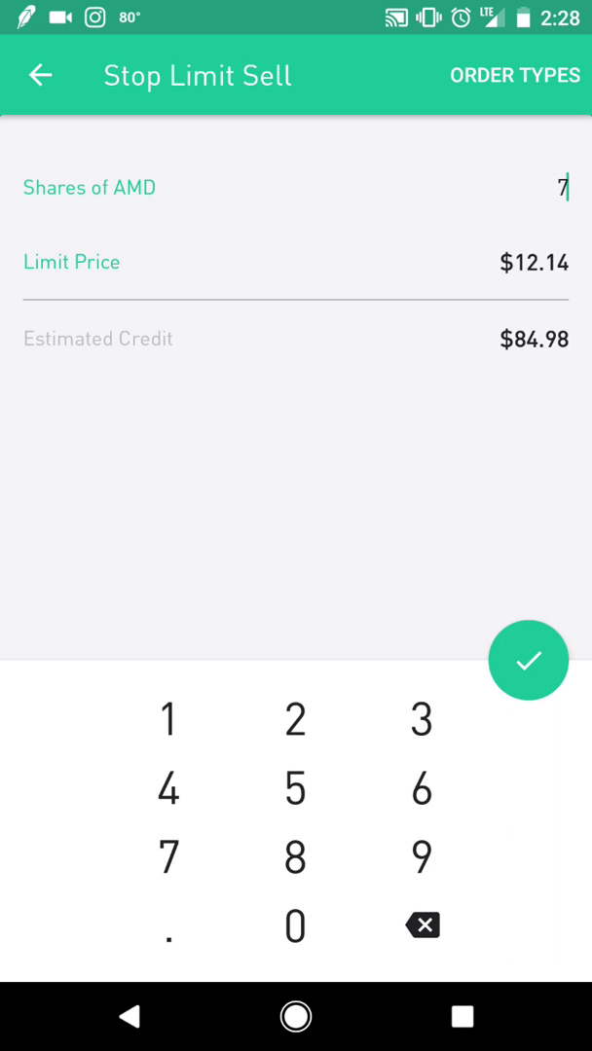
Step: Submit the 7-share stop-limit sell so it is pending at $12.14 and return to the AMD page
click(527, 662)
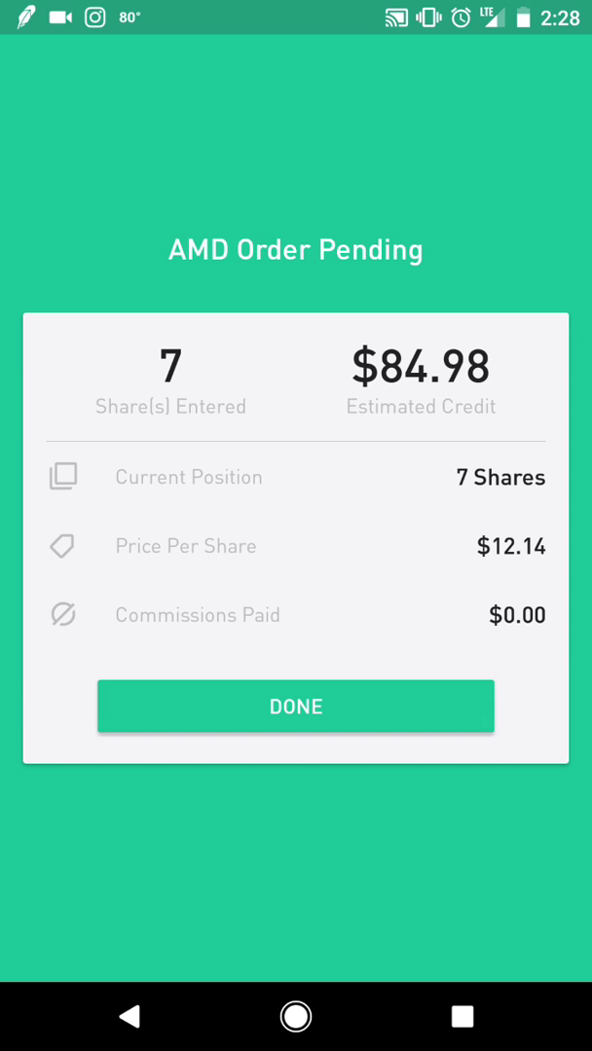
click(296, 707)
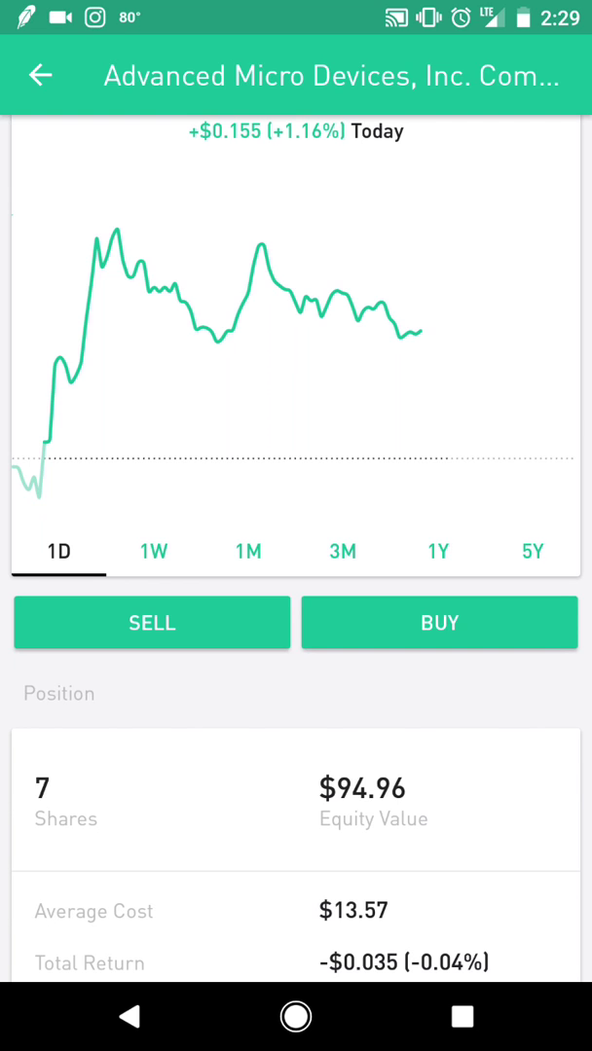
scroll(down, 3)
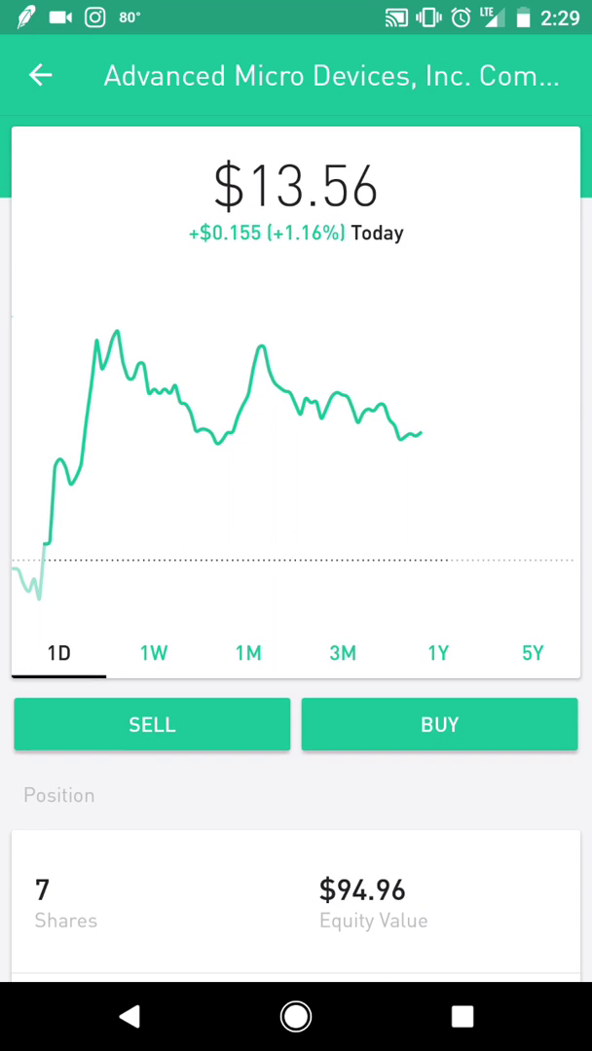